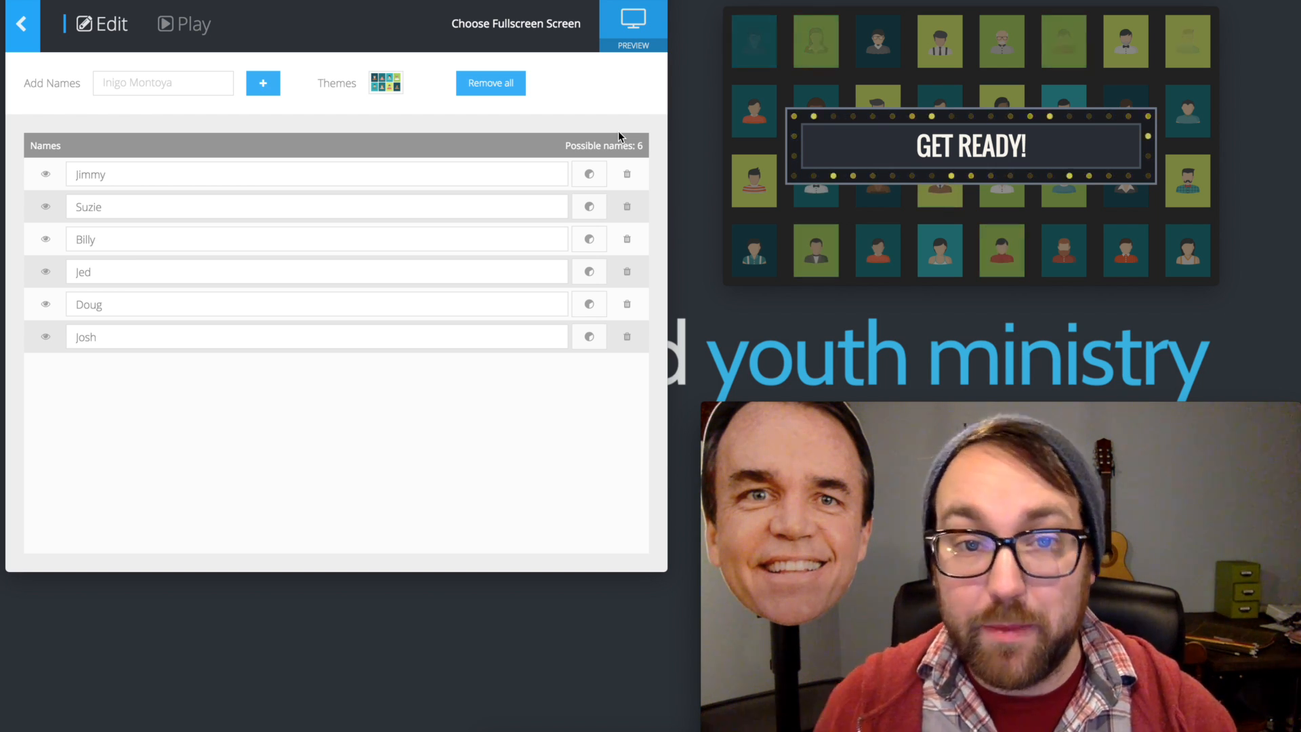
pyautogui.moveTo(716, 339)
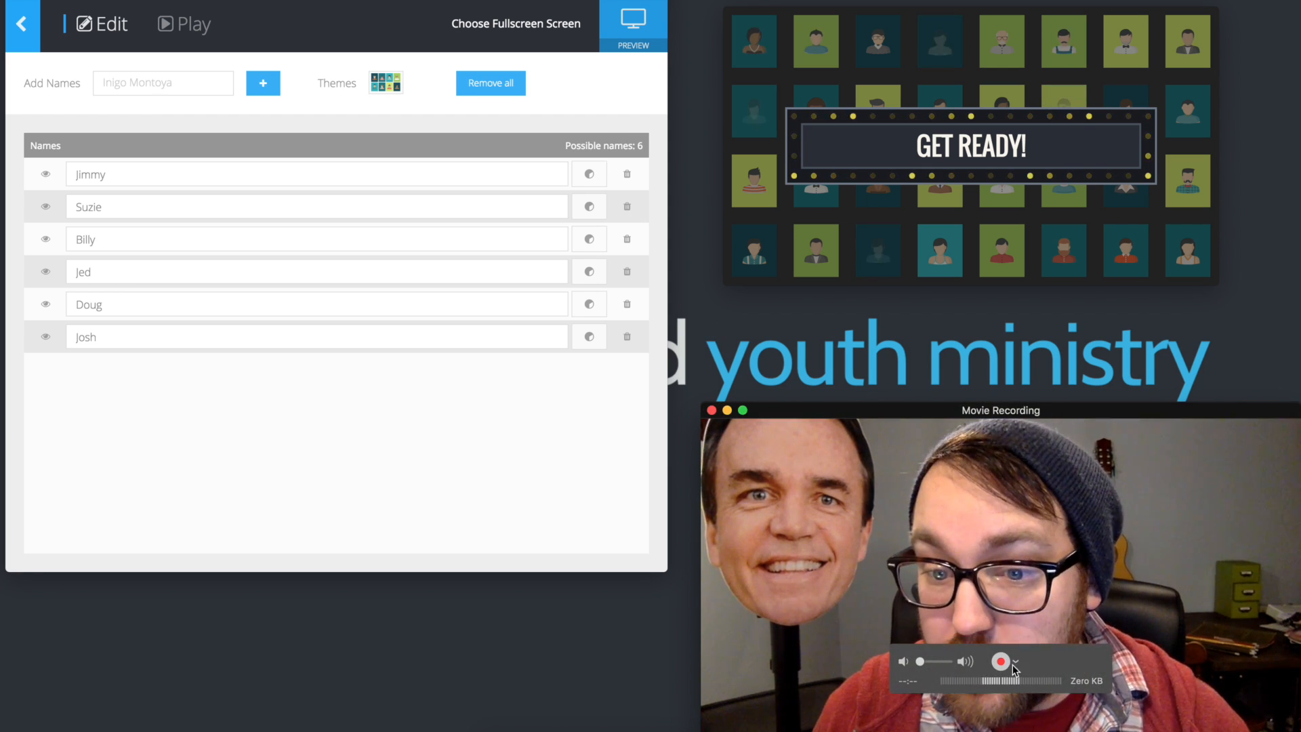
# Switch DYM Games output from Preview to Live to show the Get Ready board
pyautogui.click(1000, 662)
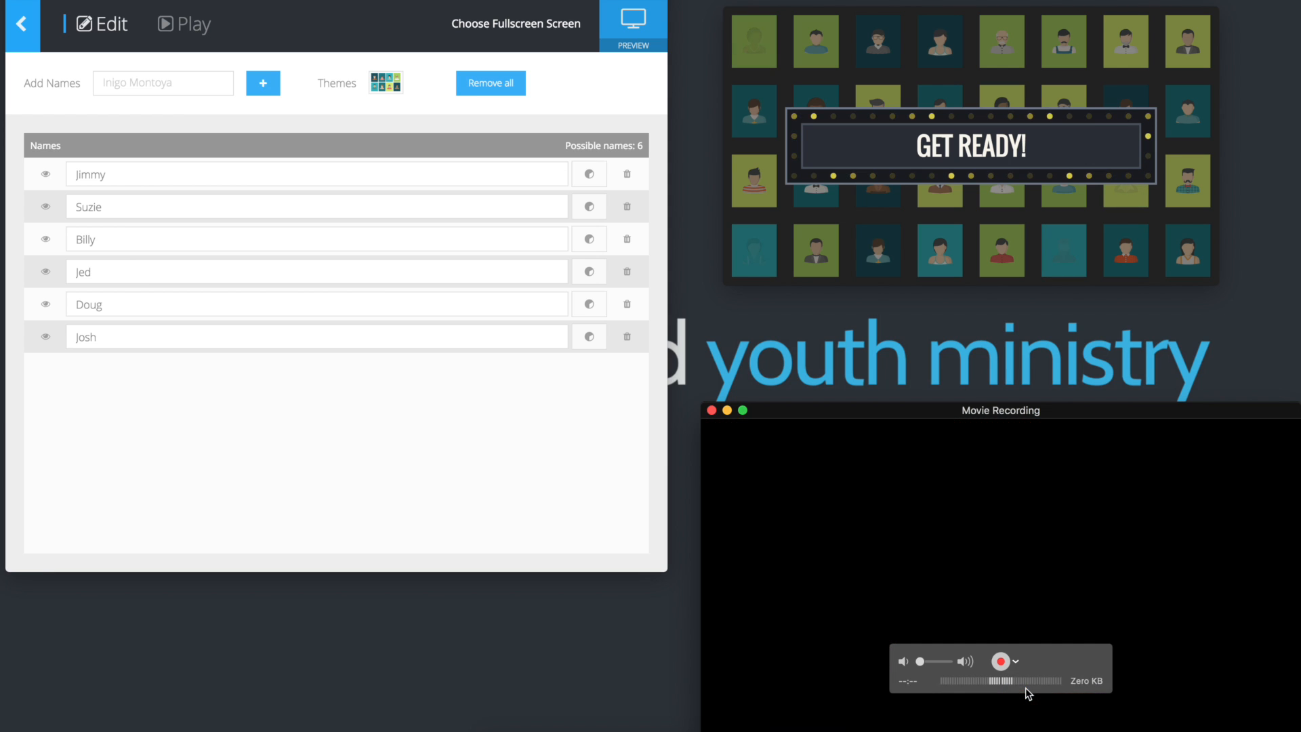
pyautogui.click(1001, 661)
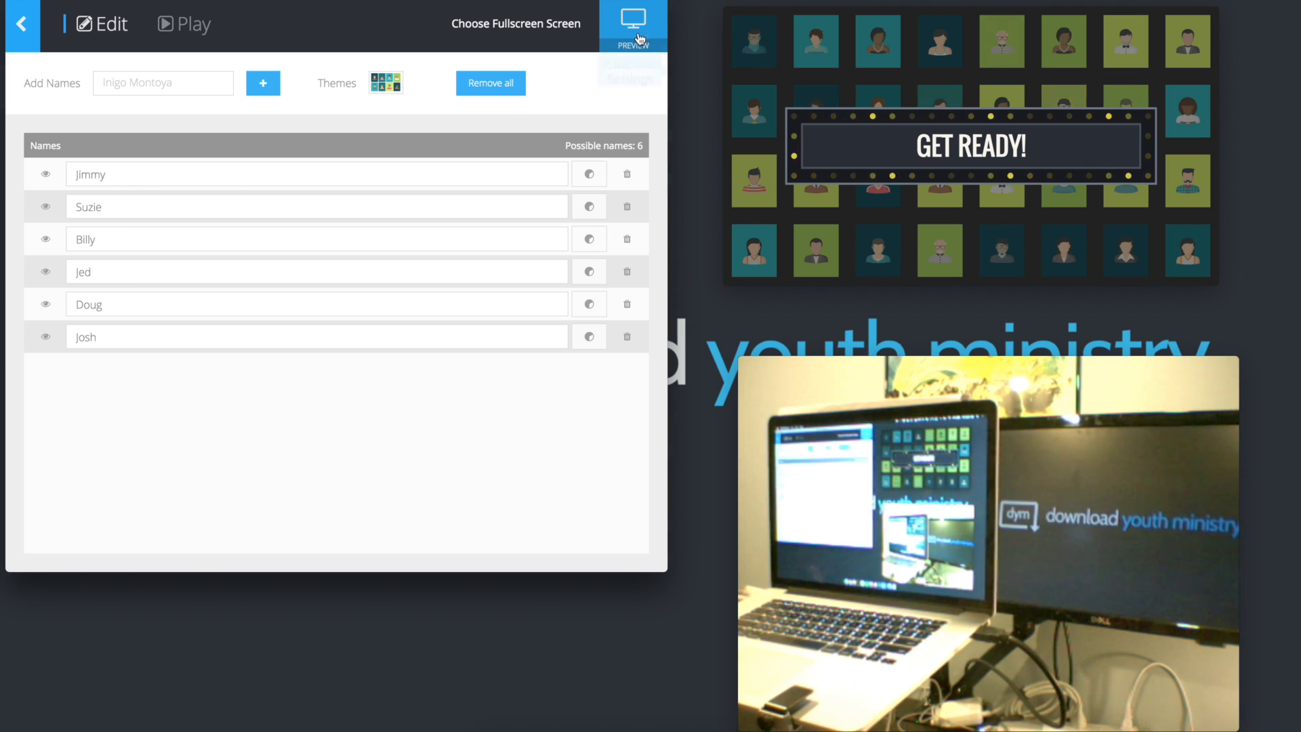
pyautogui.click(633, 21)
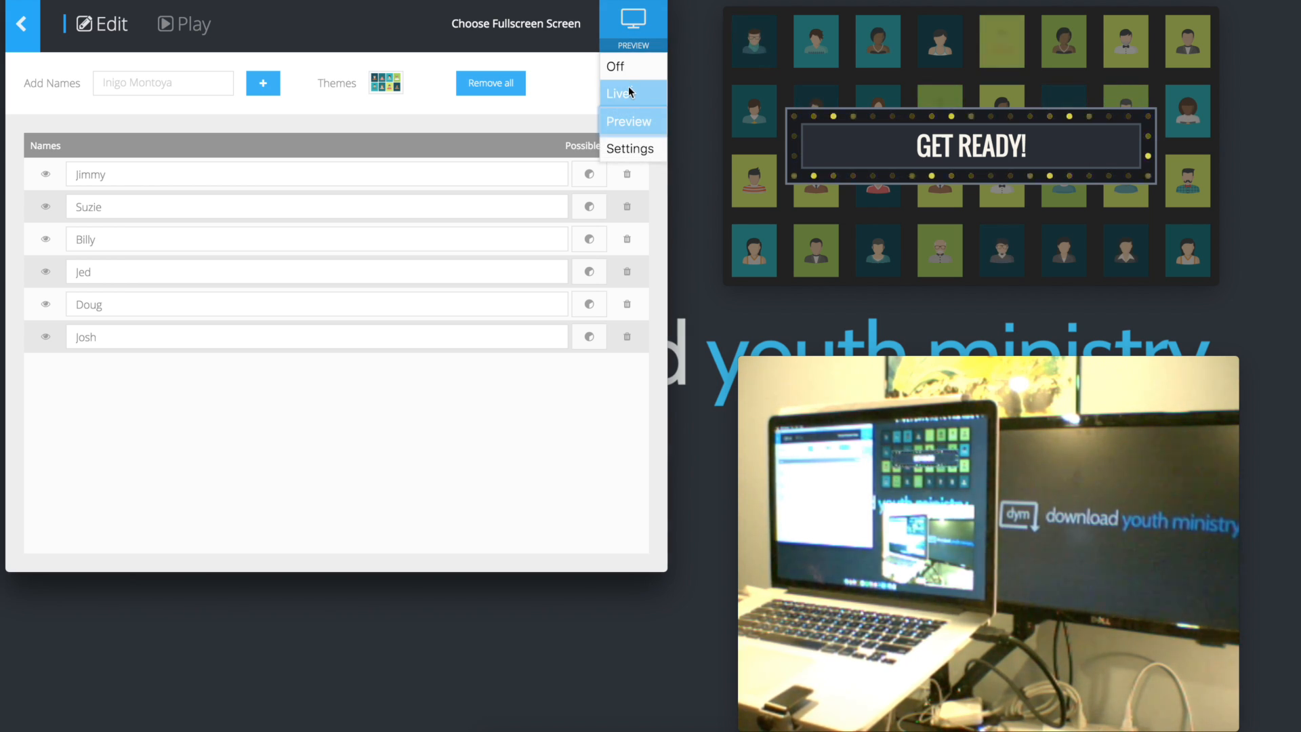
pyautogui.click(617, 93)
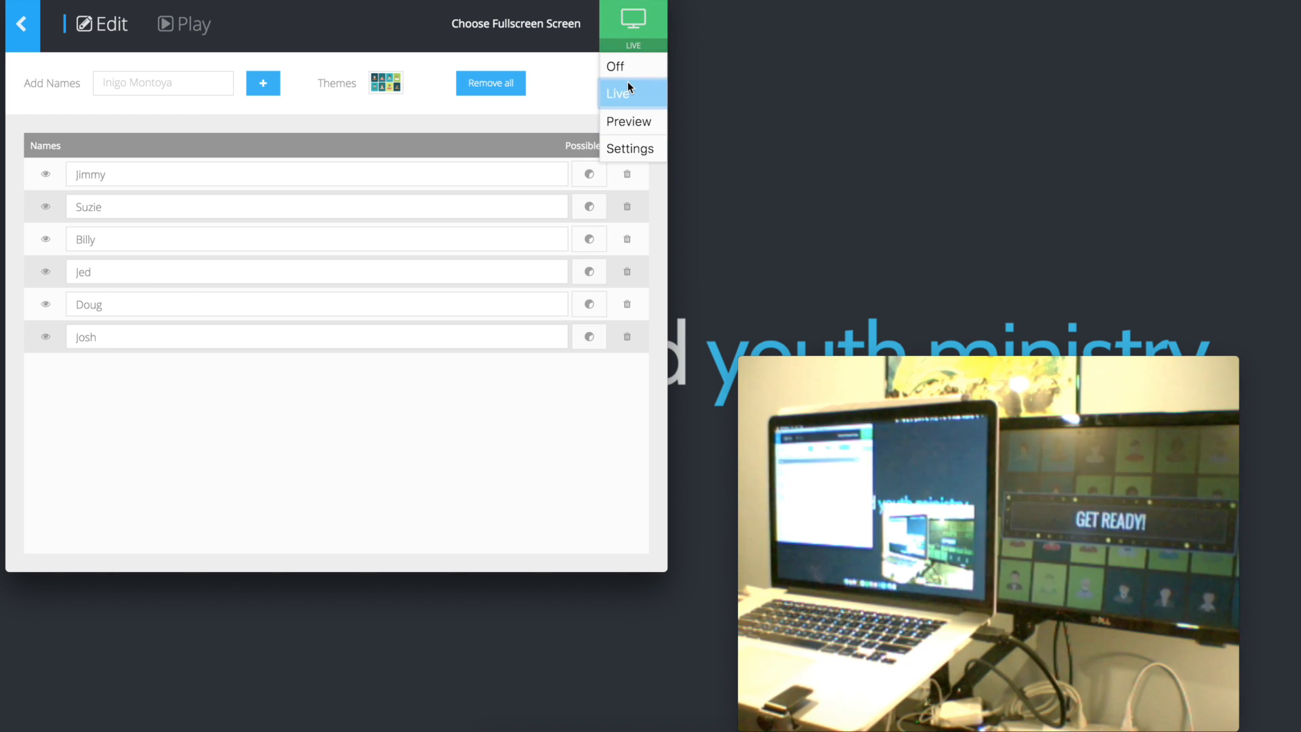
pyautogui.moveTo(616, 66)
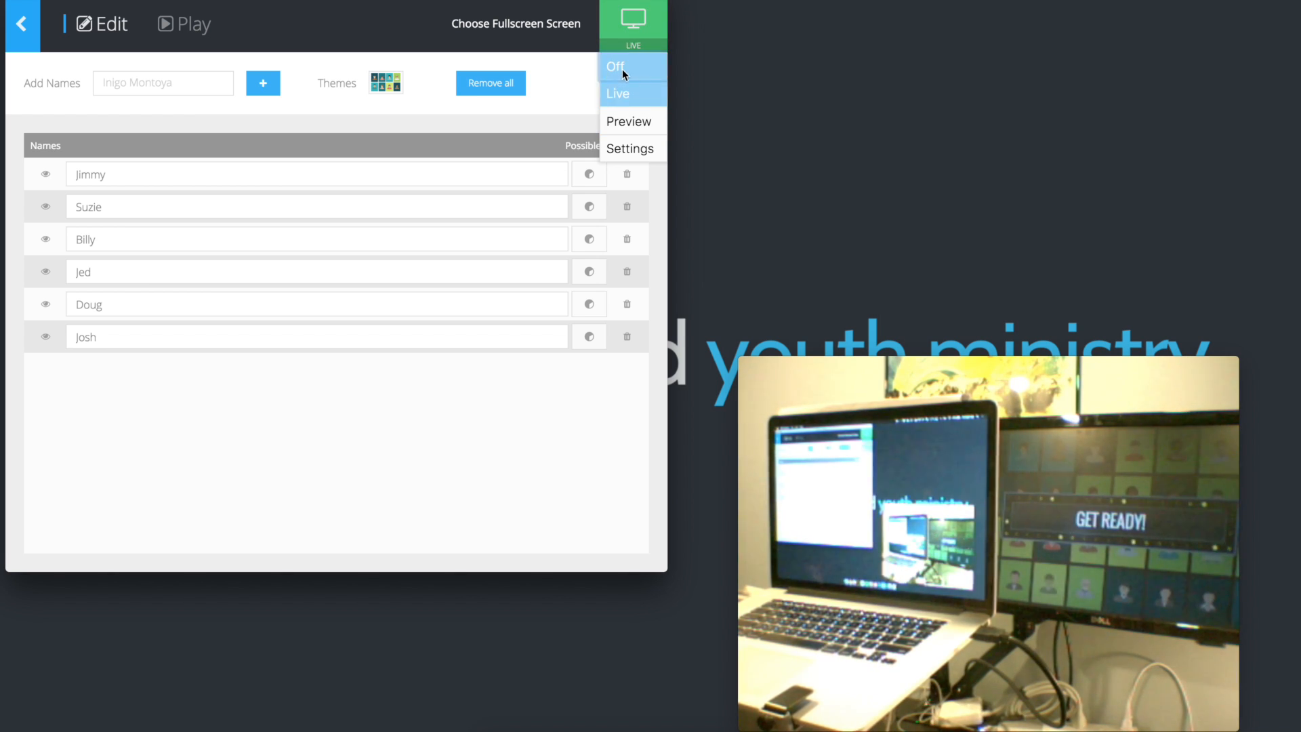
pyautogui.moveTo(620, 97)
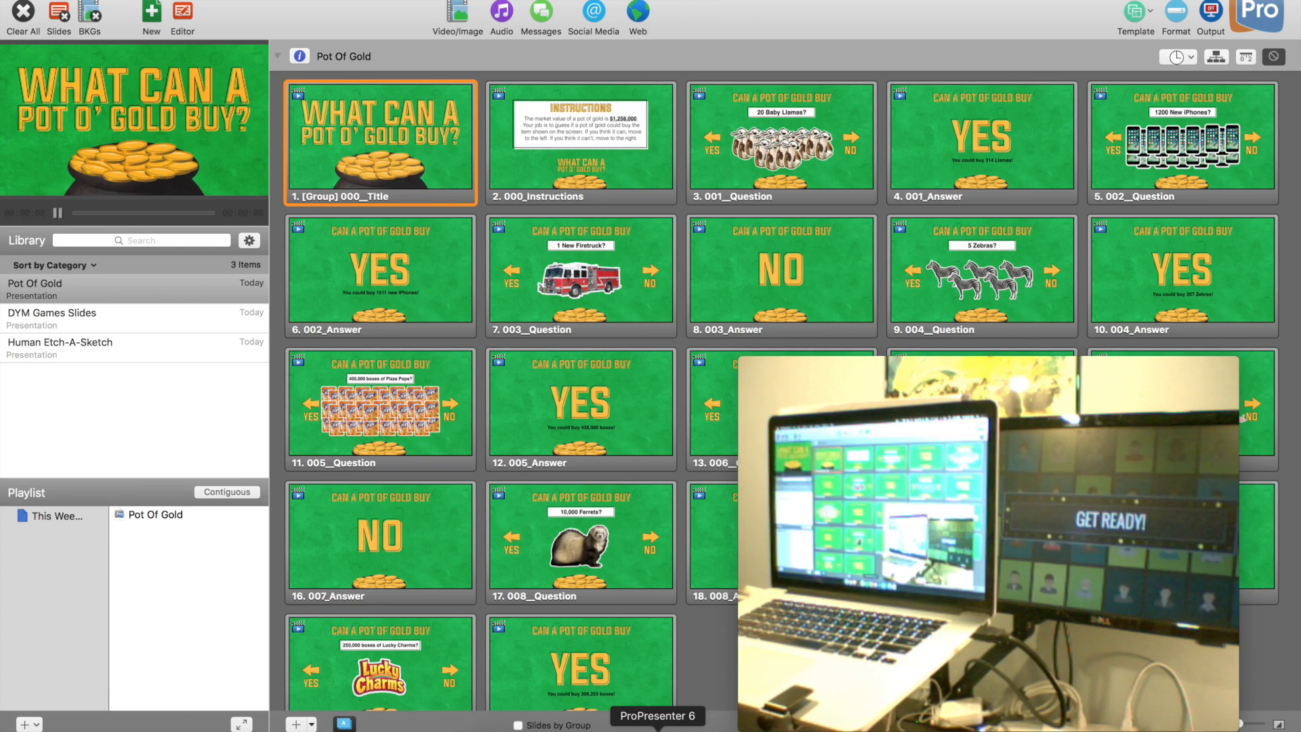
pyautogui.moveTo(589, 210)
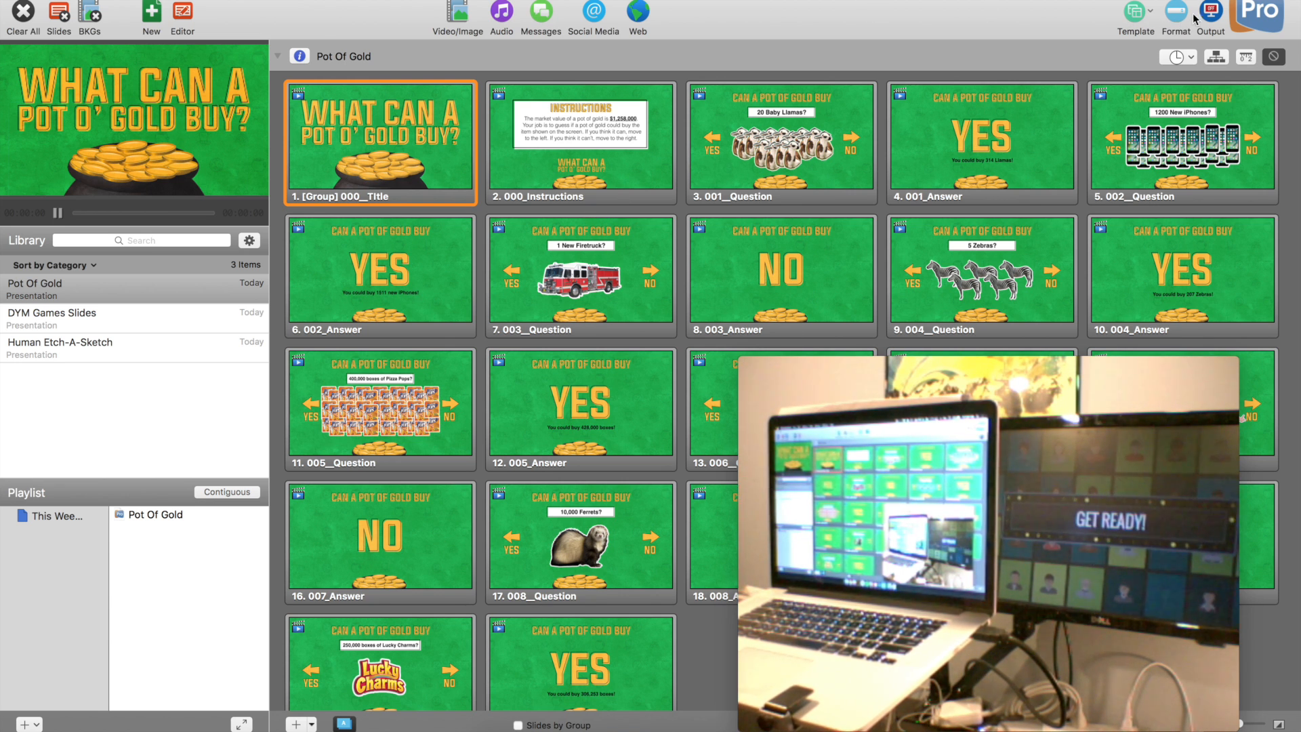
pyautogui.moveTo(1210, 12)
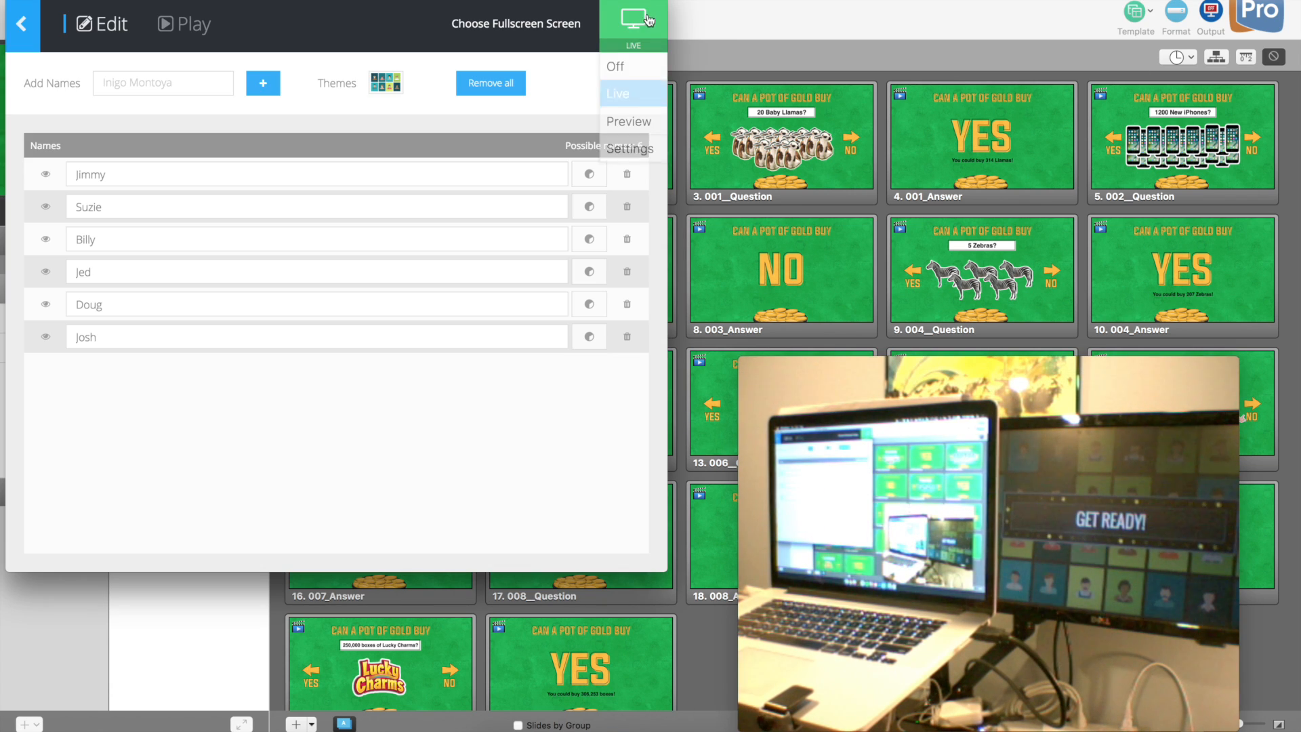
# Toggle DYM Games output to Off, then back to Live, with Pot Of Gold open
pyautogui.click(614, 67)
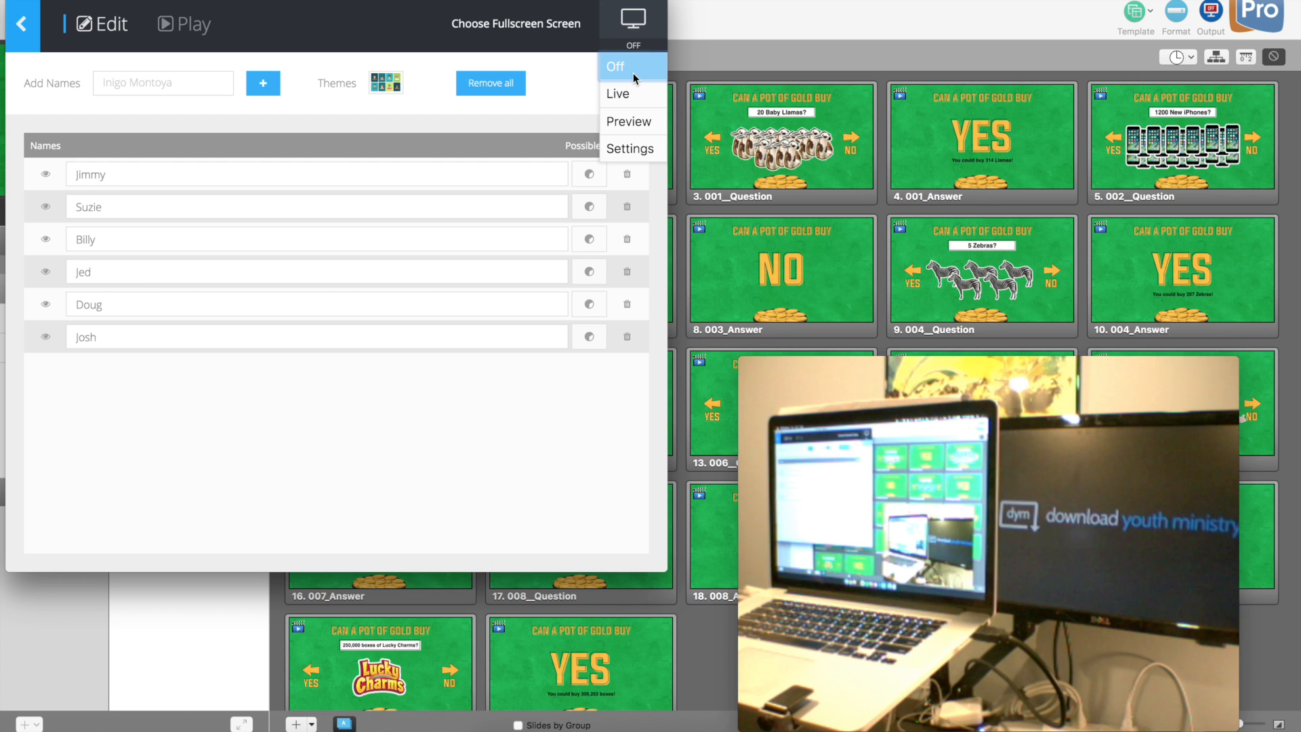
pyautogui.moveTo(617, 93)
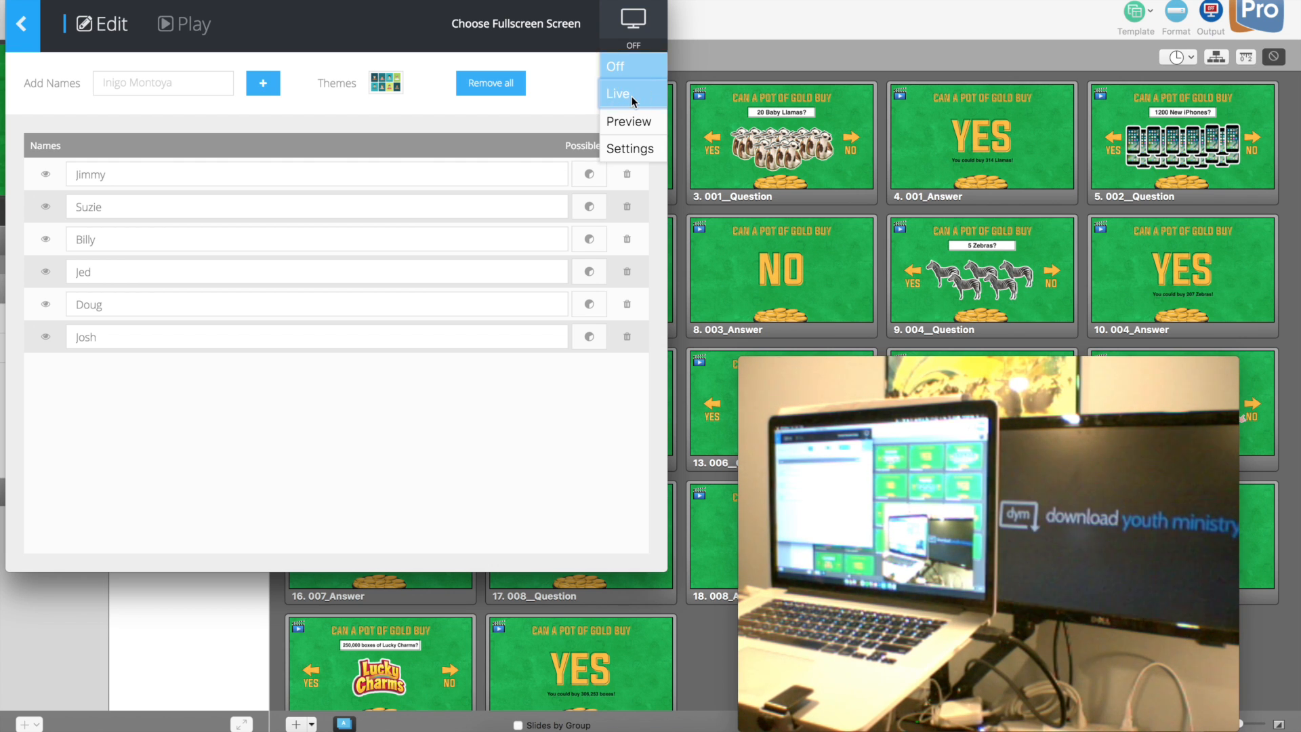
pyautogui.click(618, 93)
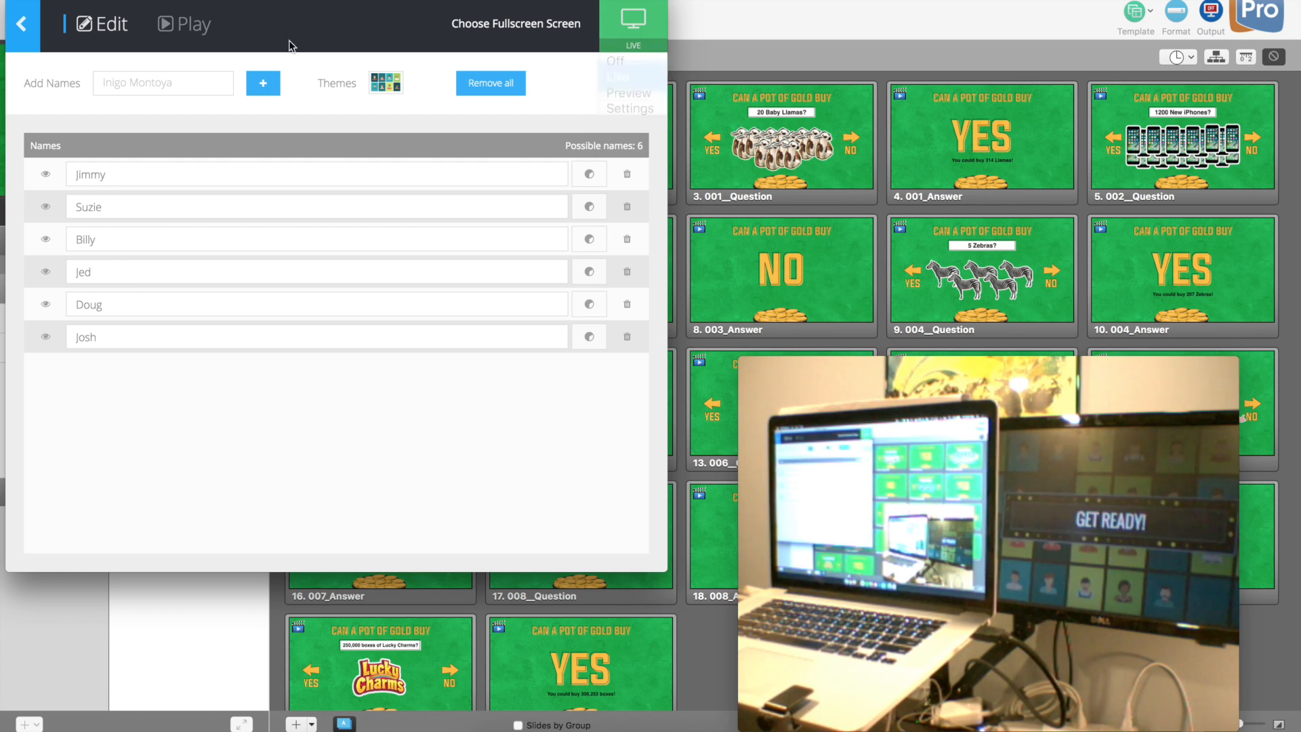
# On the Play tab, spin and stop the name spinner, landing on Jimmy
pyautogui.click(193, 23)
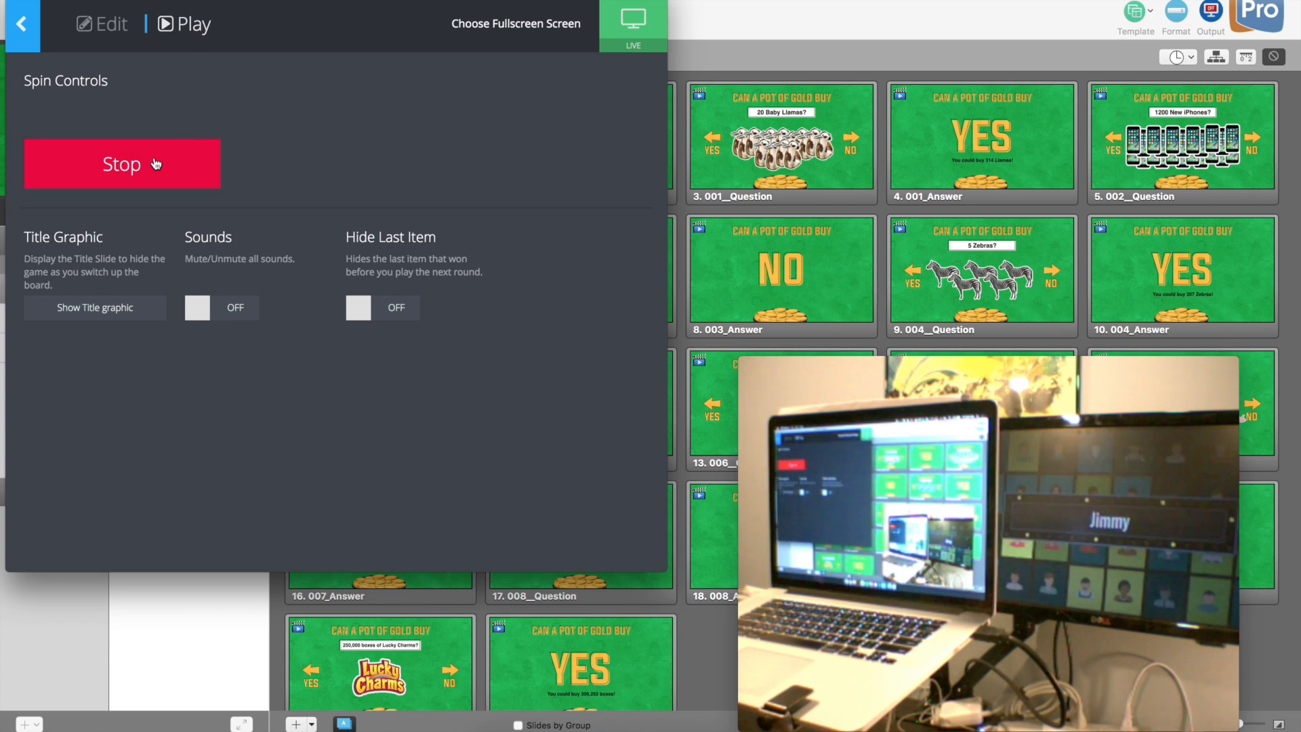
pyautogui.click(122, 164)
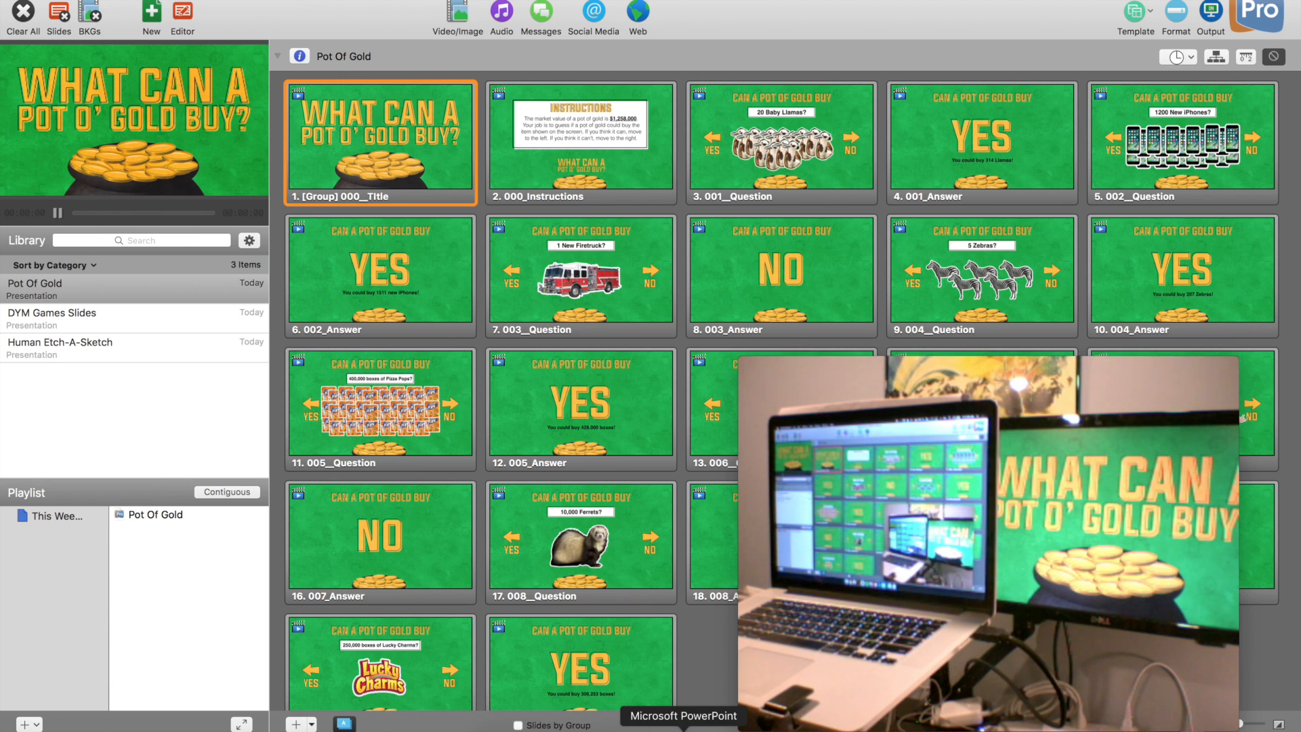
# Switch to the Can I Eat That? deck and play the slideshow from start
pyautogui.click(683, 715)
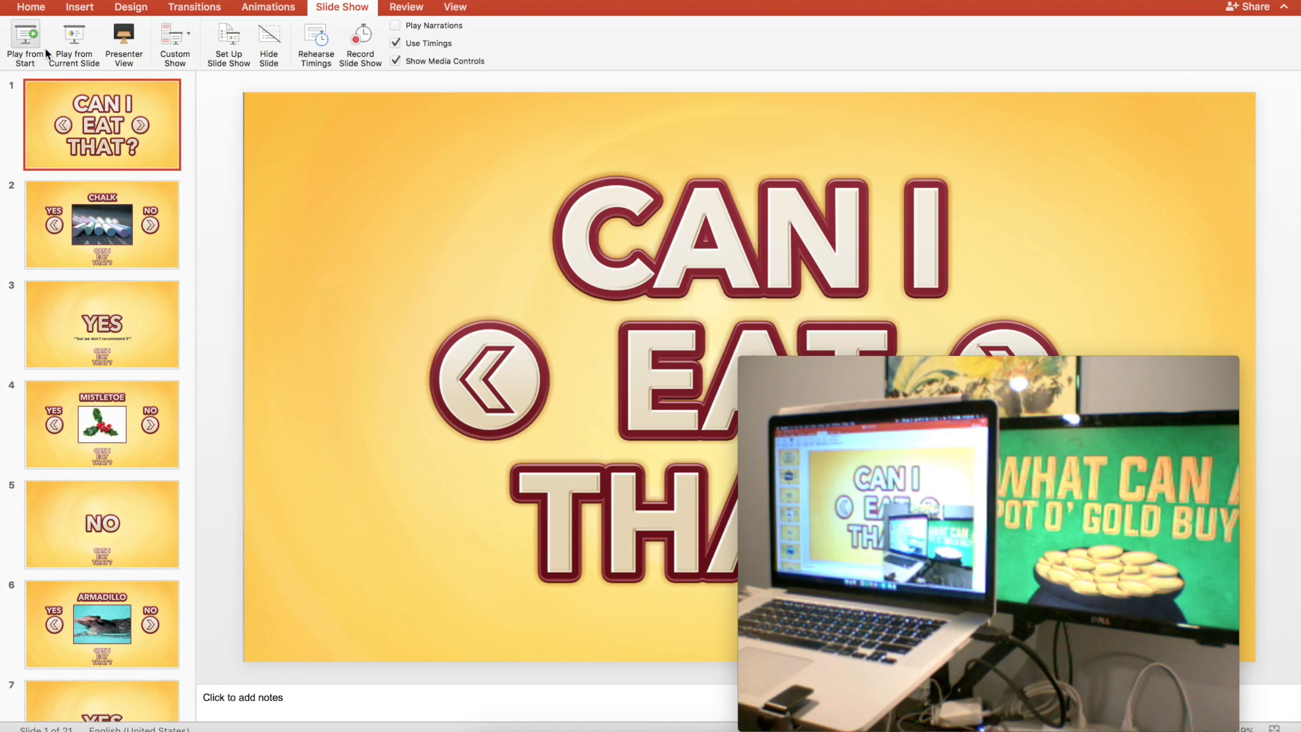
pyautogui.click(123, 40)
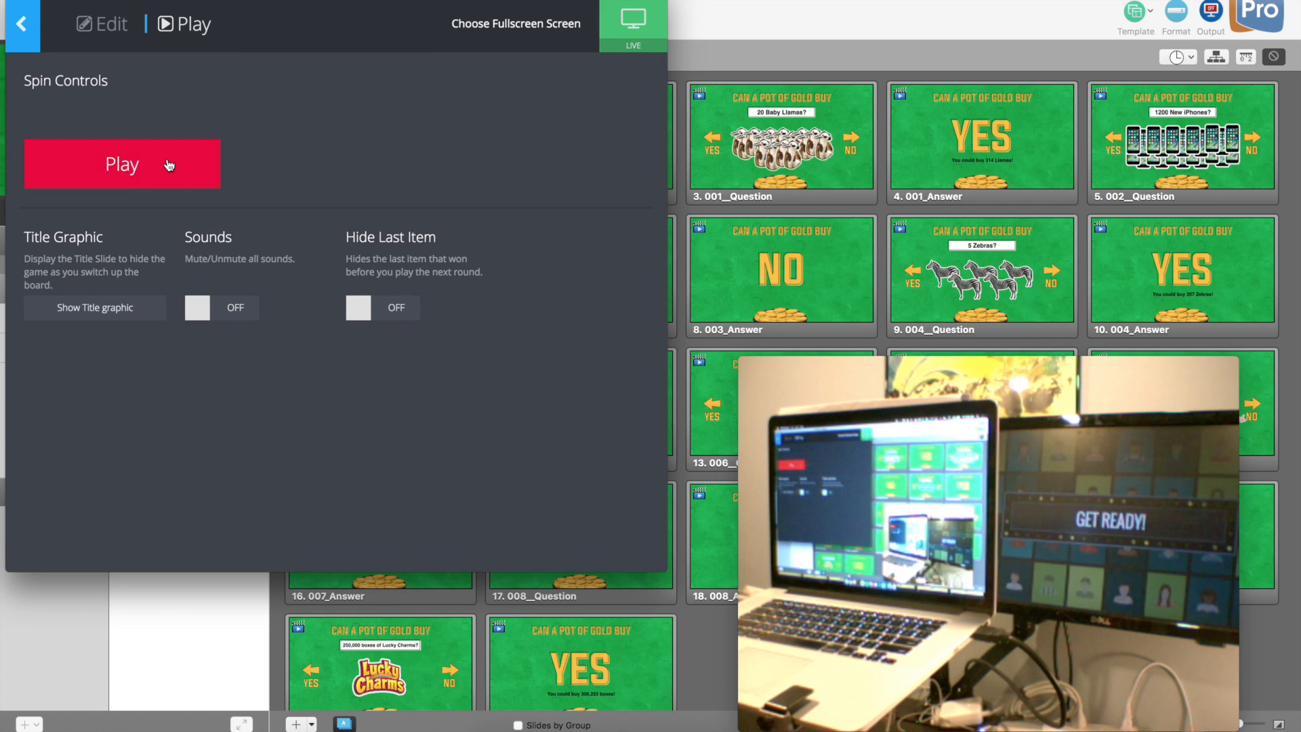
# Spin to pick Suzie, clear to Get Ready, and set DYM Games output to Off
pyautogui.click(122, 163)
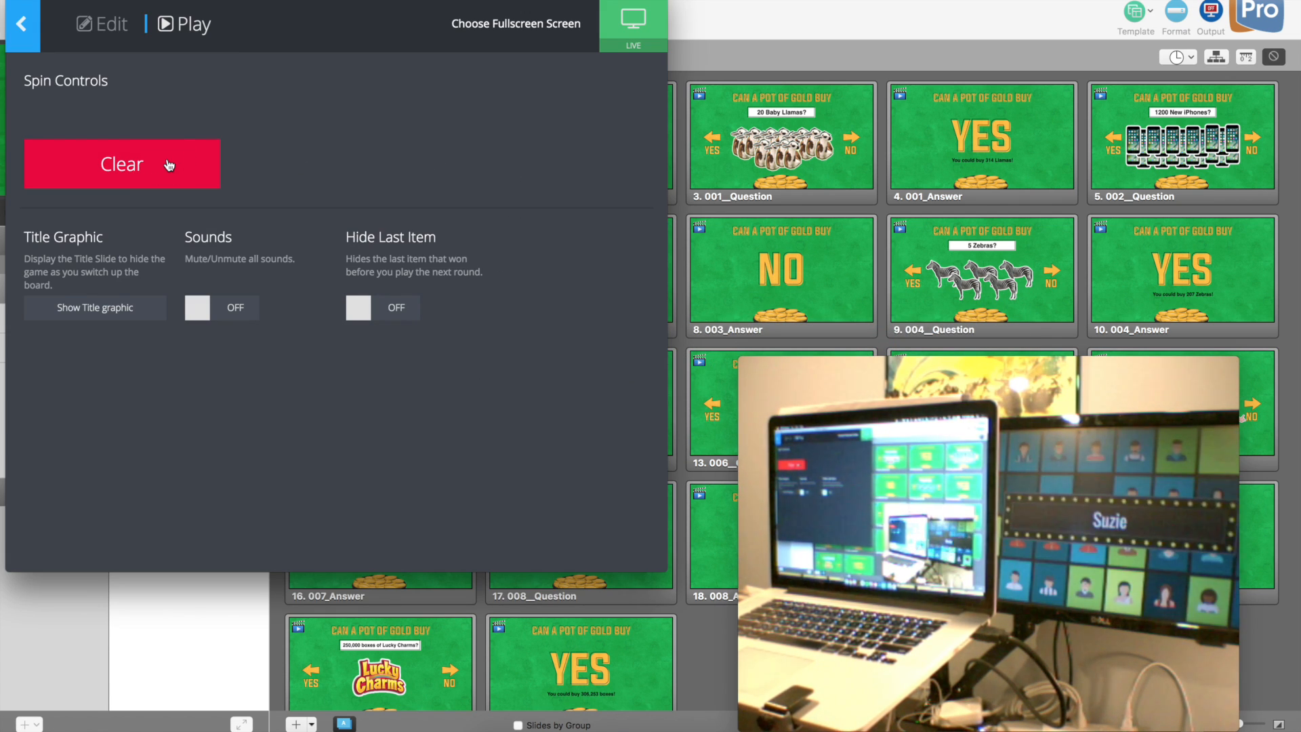
pyautogui.click(122, 163)
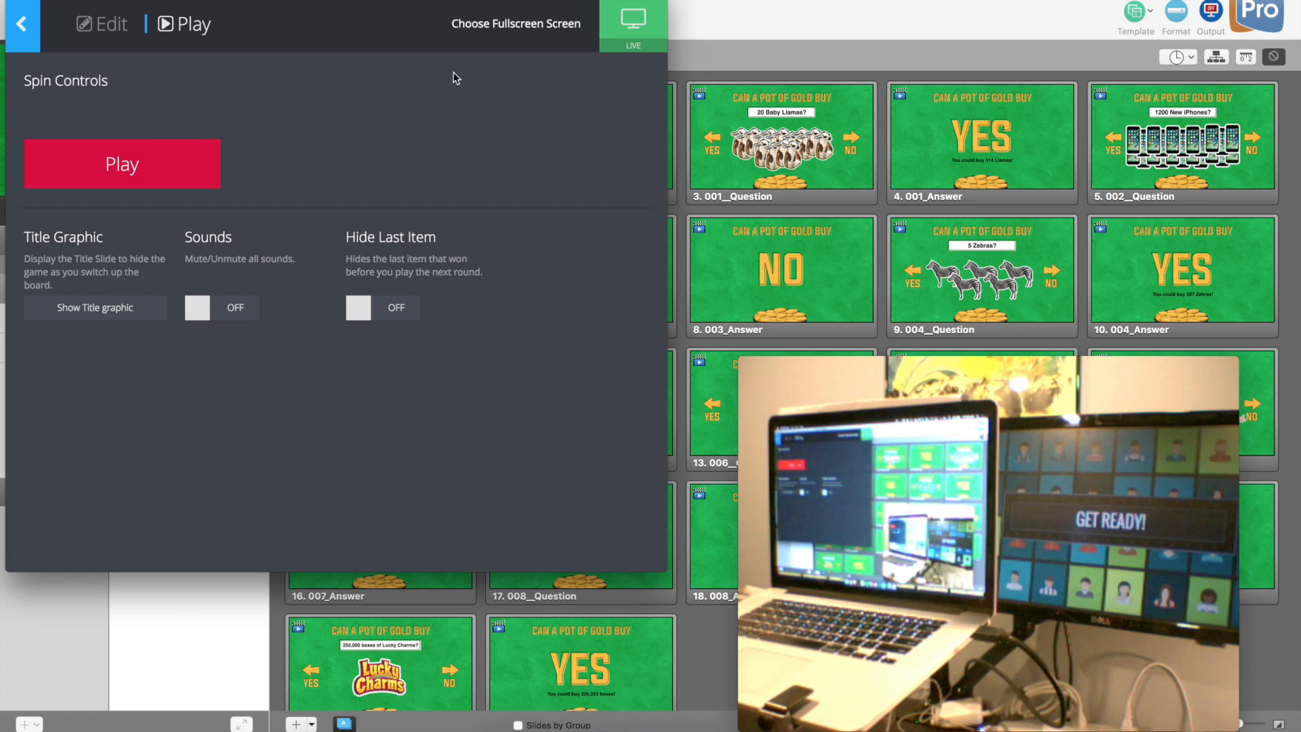
pyautogui.click(632, 18)
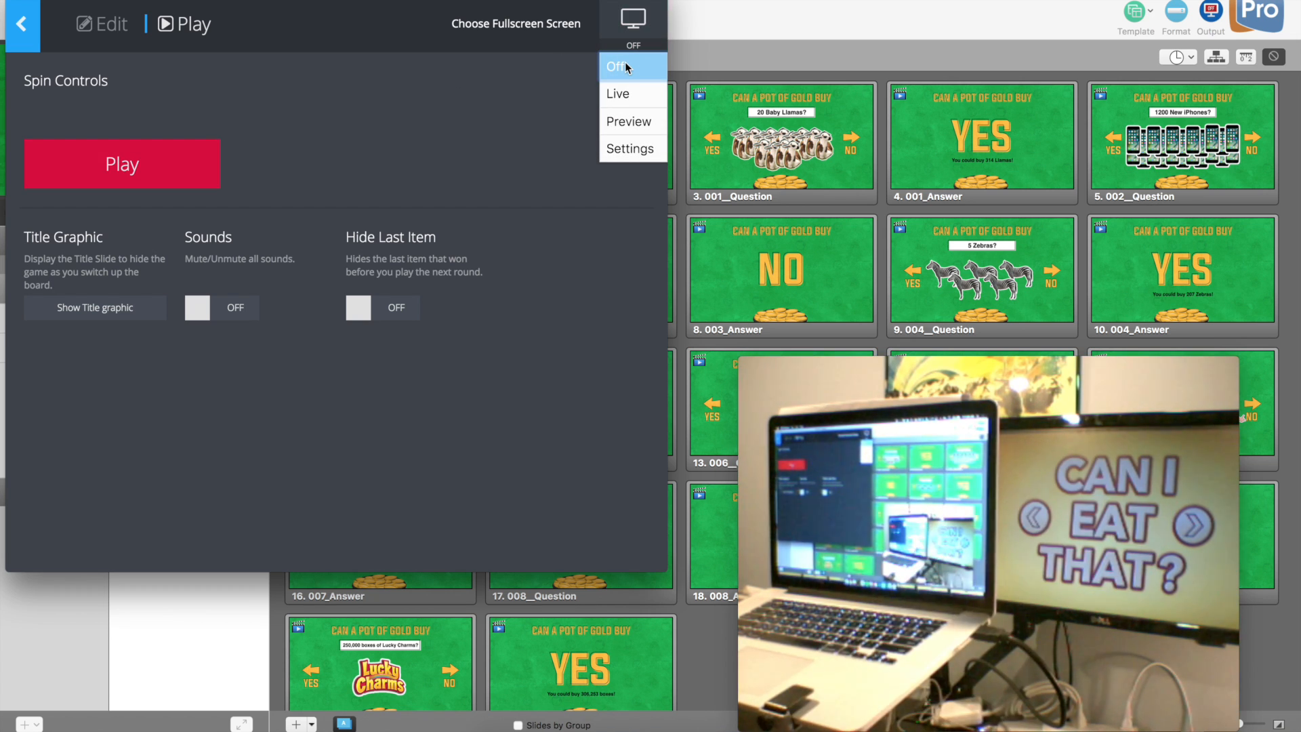
pyautogui.click(617, 66)
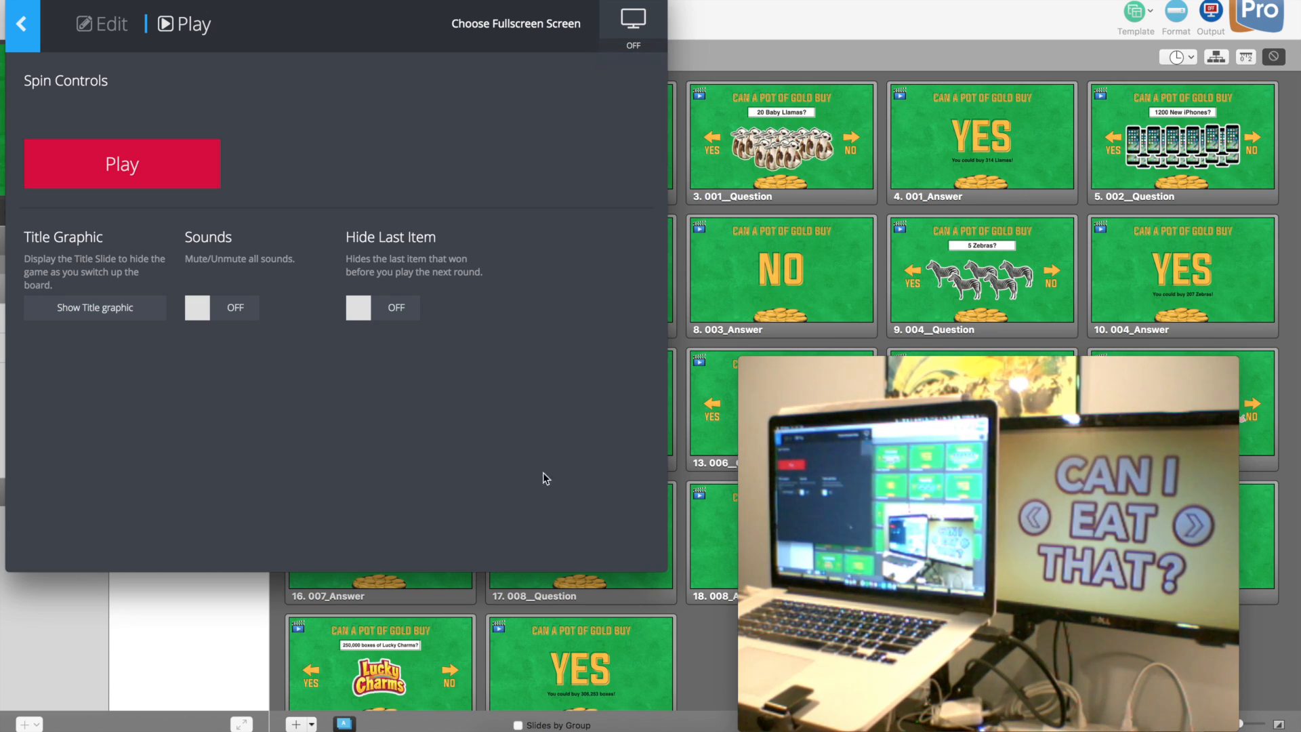